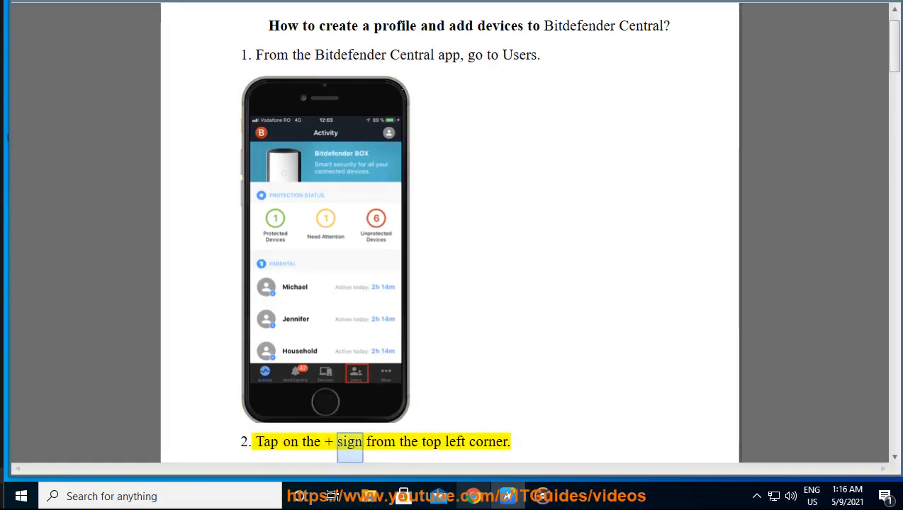
Step: Scroll past steps 2 and 3 until step 4 and its screenshot are visible
scroll(down, 3)
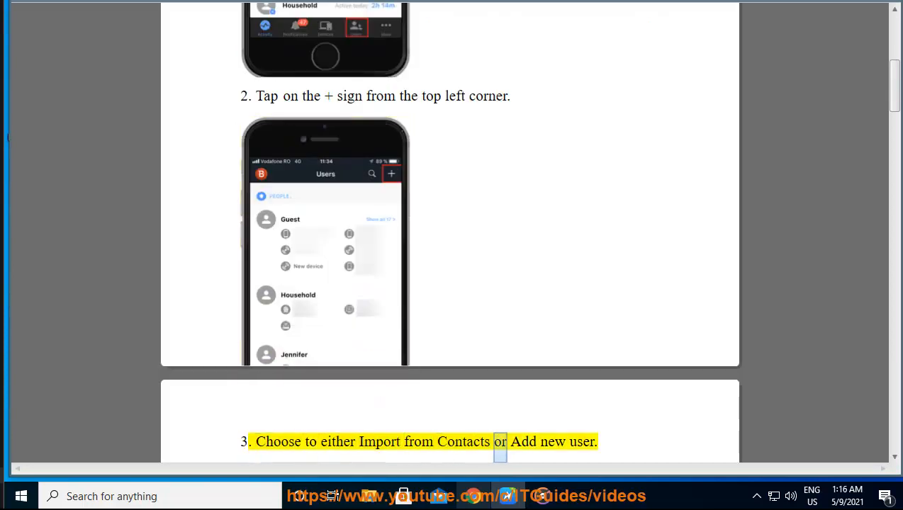
scroll(down, 3)
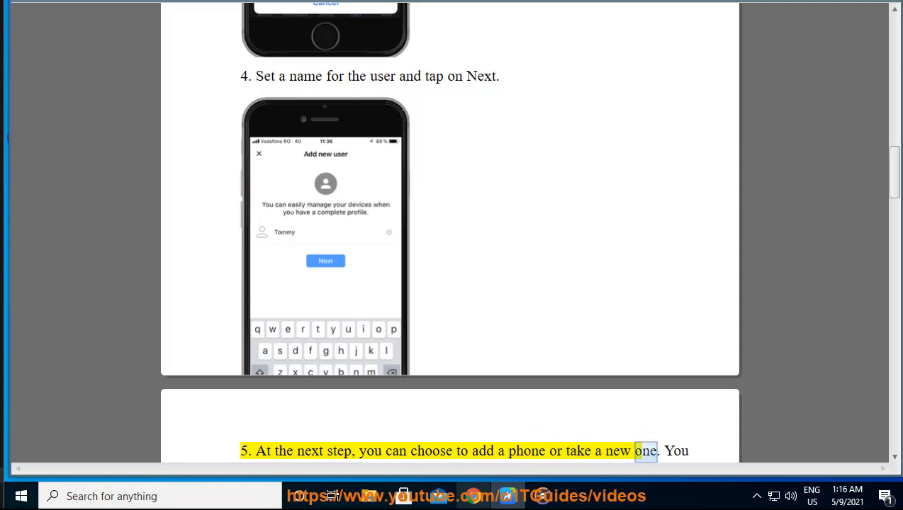
Step: Scroll past step 5 until step 6 and its Add new user screenshot appear
scroll(down, 3)
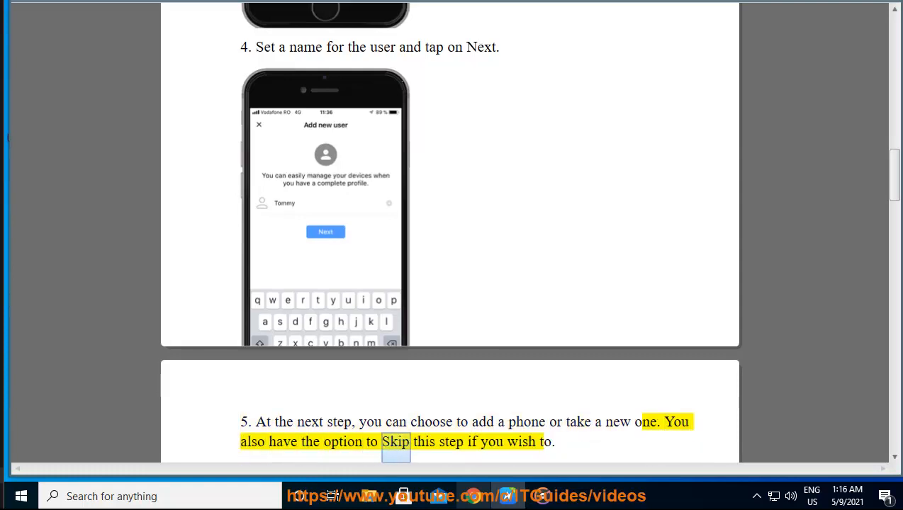
scroll(down, 3)
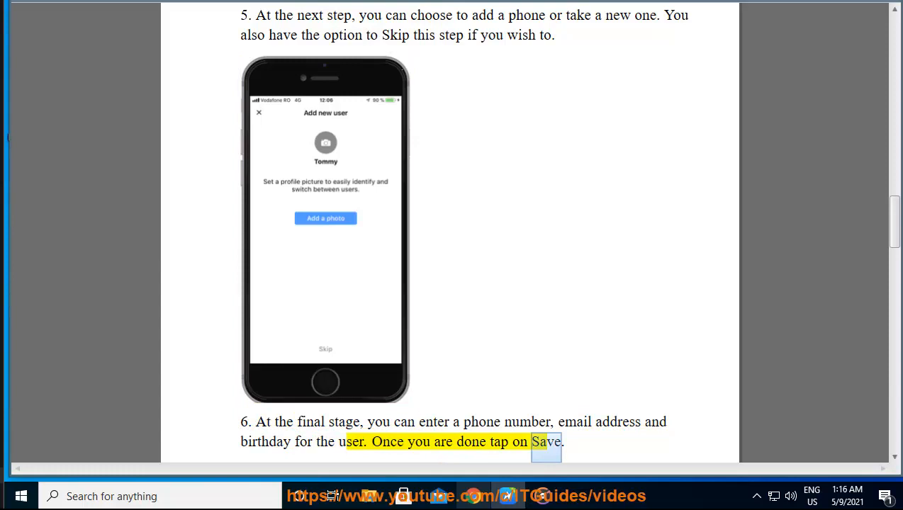
scroll(down, 3)
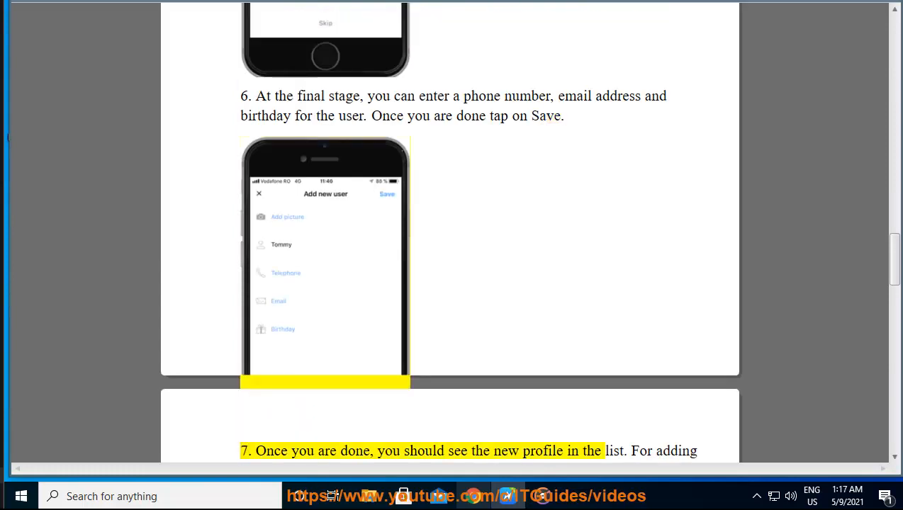
Step: Scroll through step 7 and its Users screenshot until step 8 about saving devices is shown
double_click(573, 451)
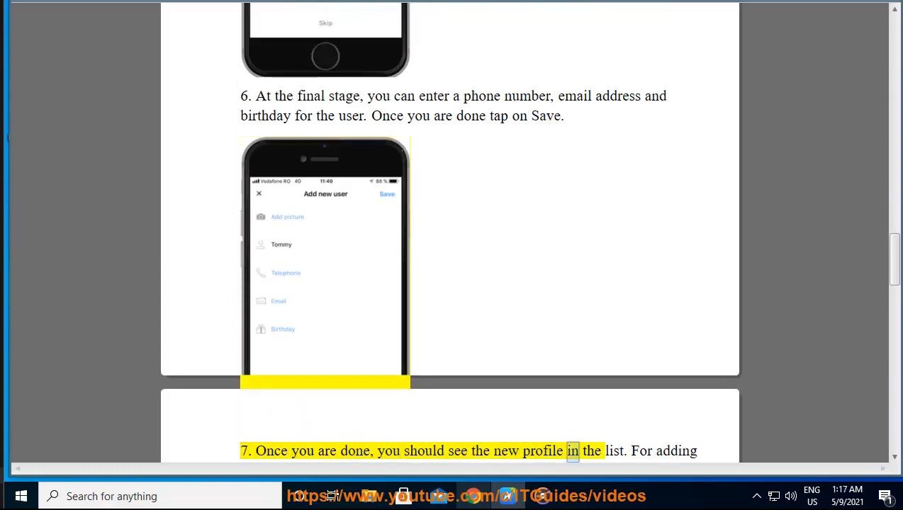
scroll(down, 3)
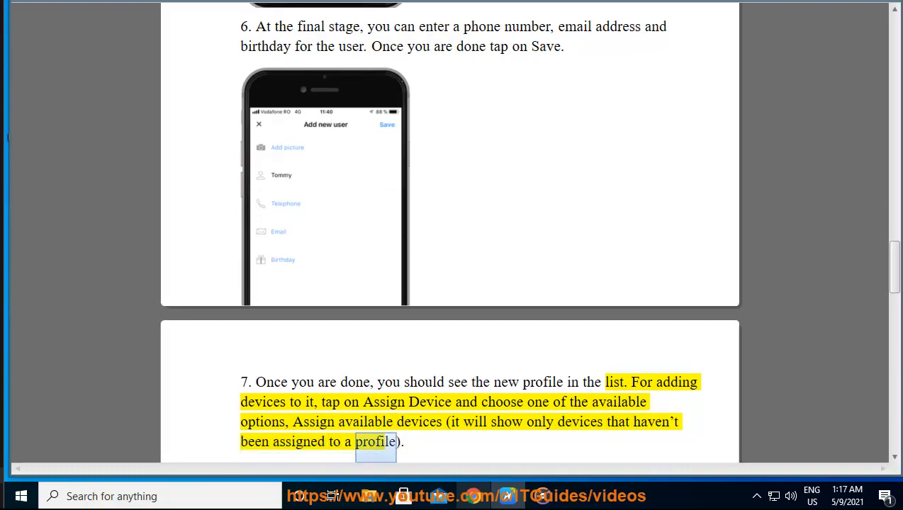
scroll(down, 3)
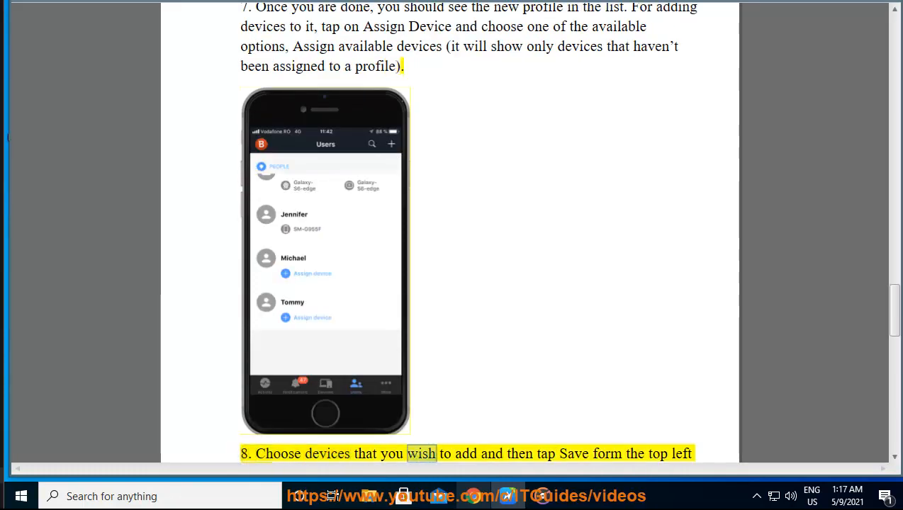
scroll(down, 3)
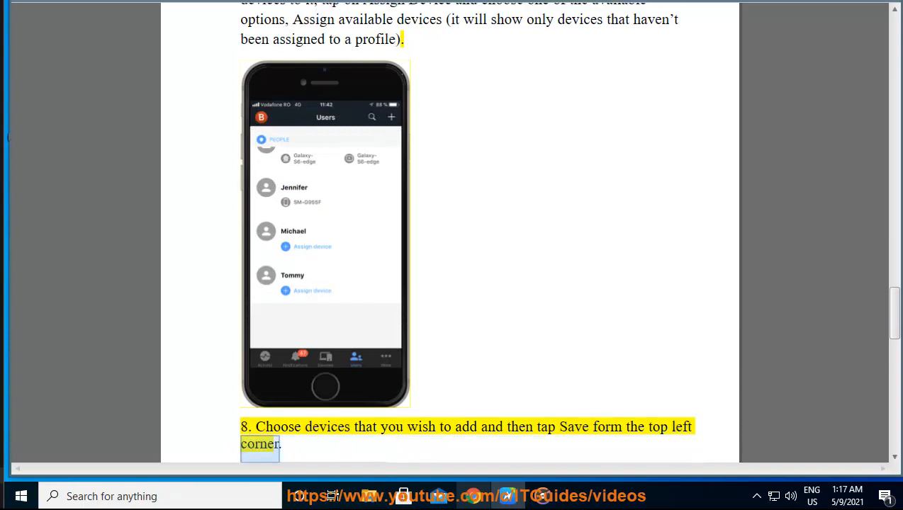